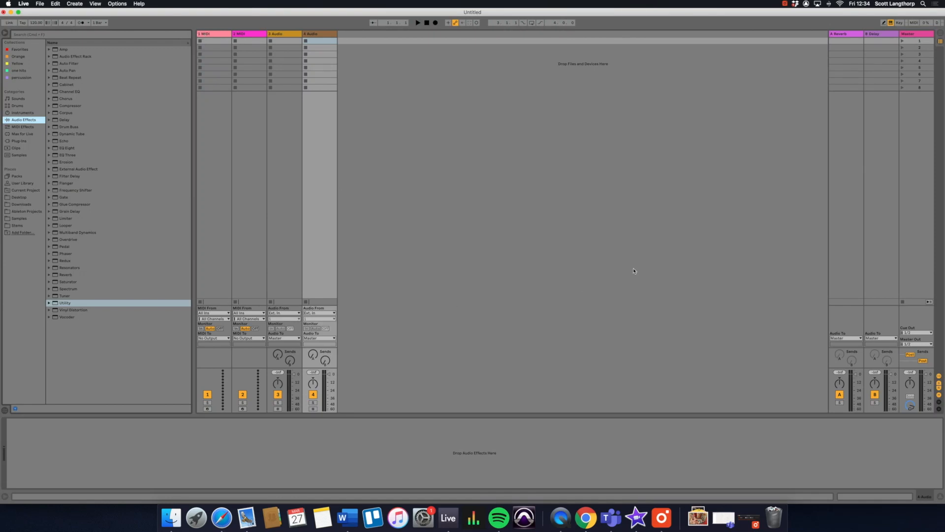
Load EQ Eight and then Utility from Audio Effects onto the fourth (audio) track.
left_click(213, 34)
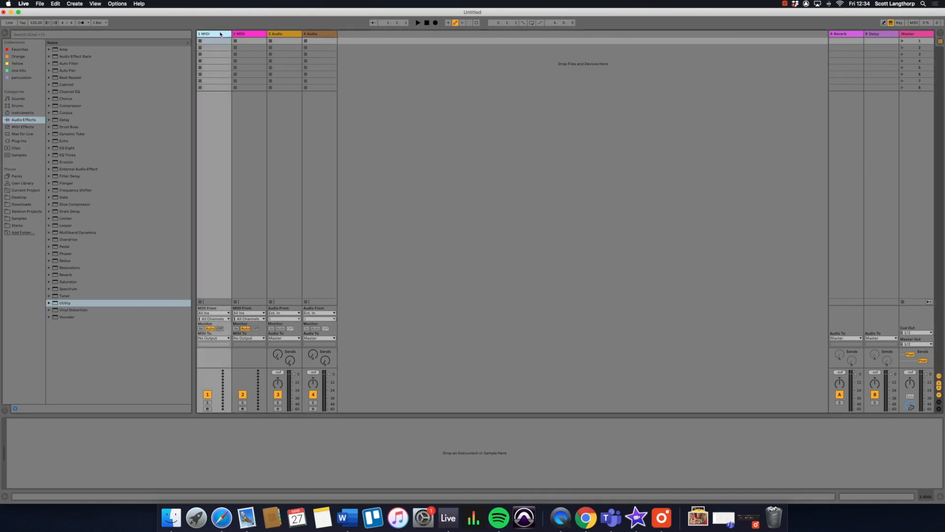
left_click(319, 33)
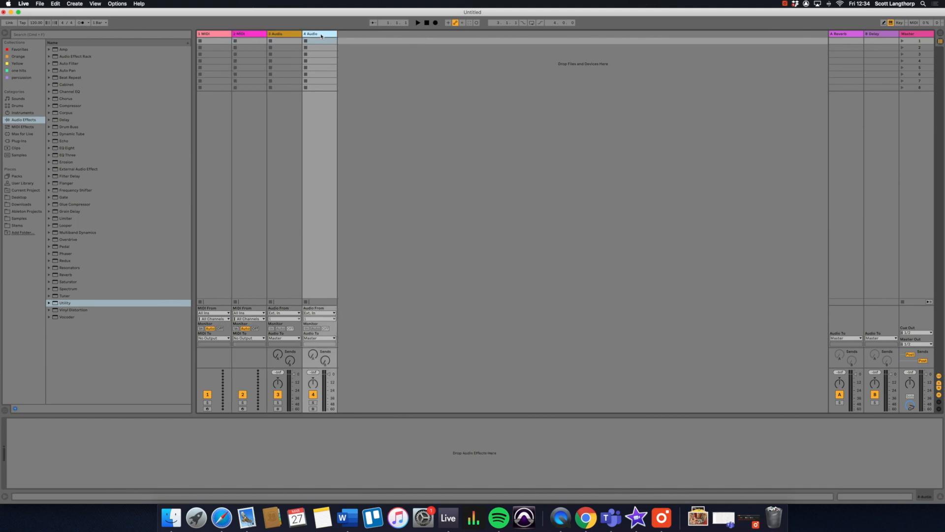
mouse_move(209, 264)
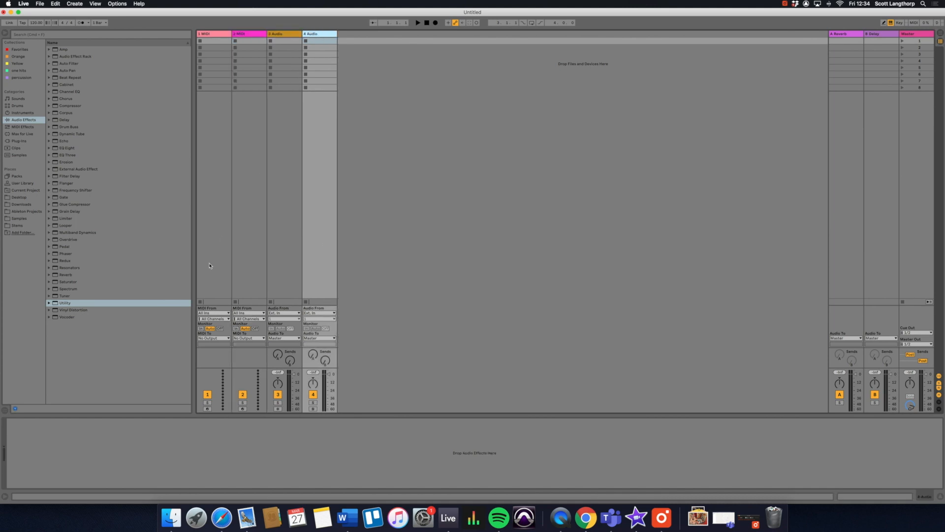
mouse_move(92, 148)
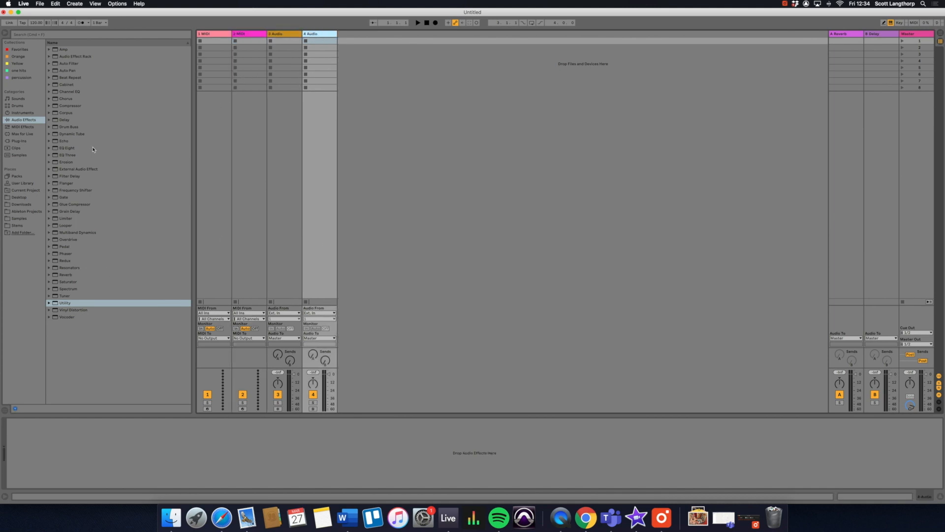
left_click(66, 148)
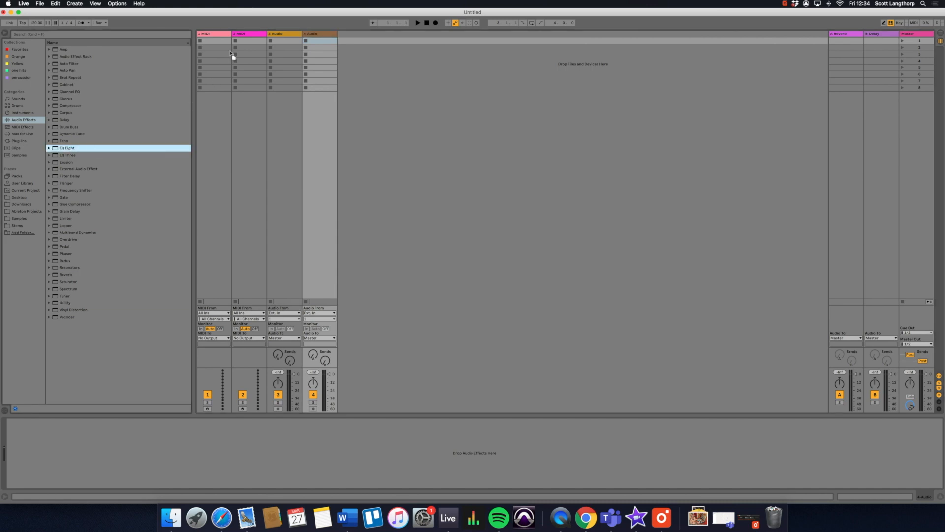
double_click(66, 148)
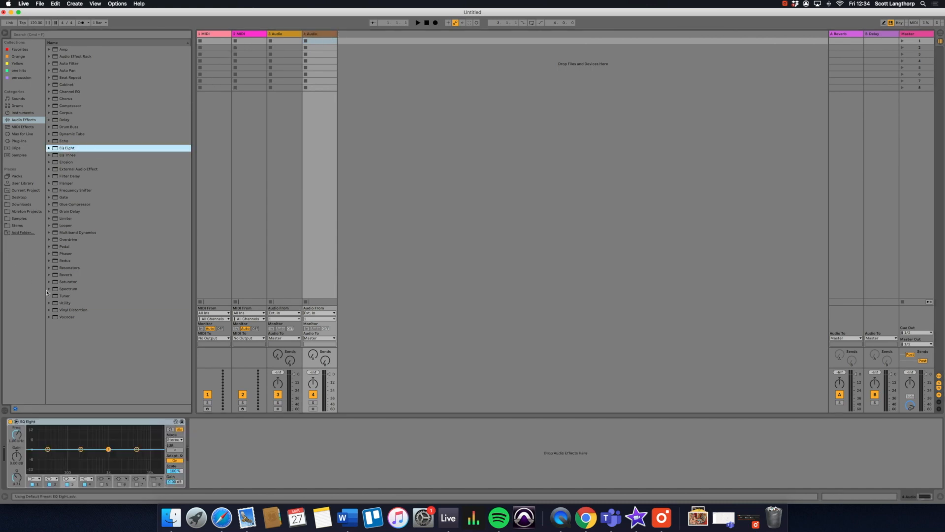
left_click(64, 302)
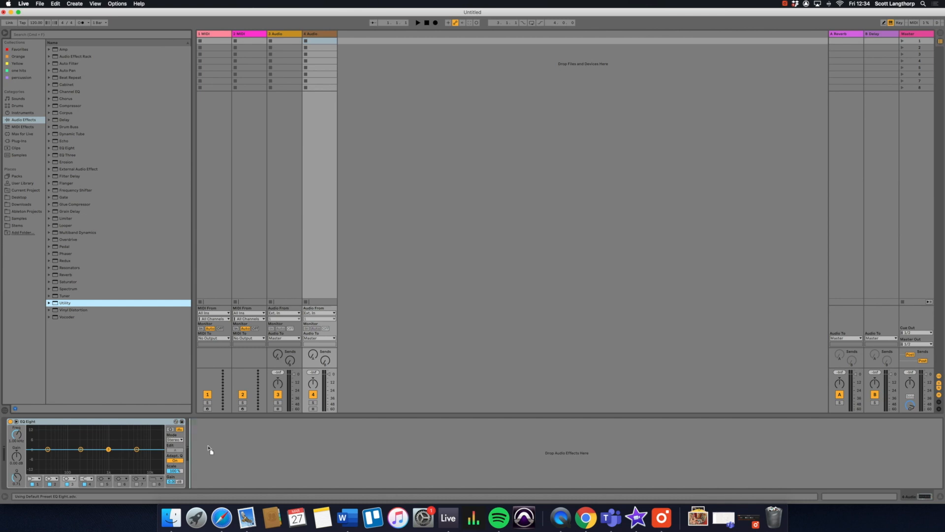
double_click(64, 303)
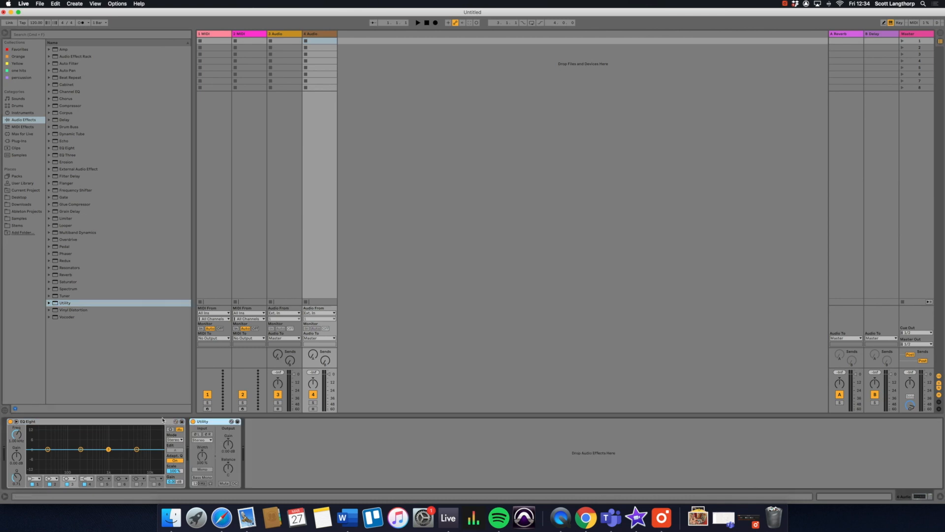
Group the two devices into an Audio Effect Rack and overwrite the Track Channel 1 preset.
right_click(163, 421)
type("Track Channel 1")
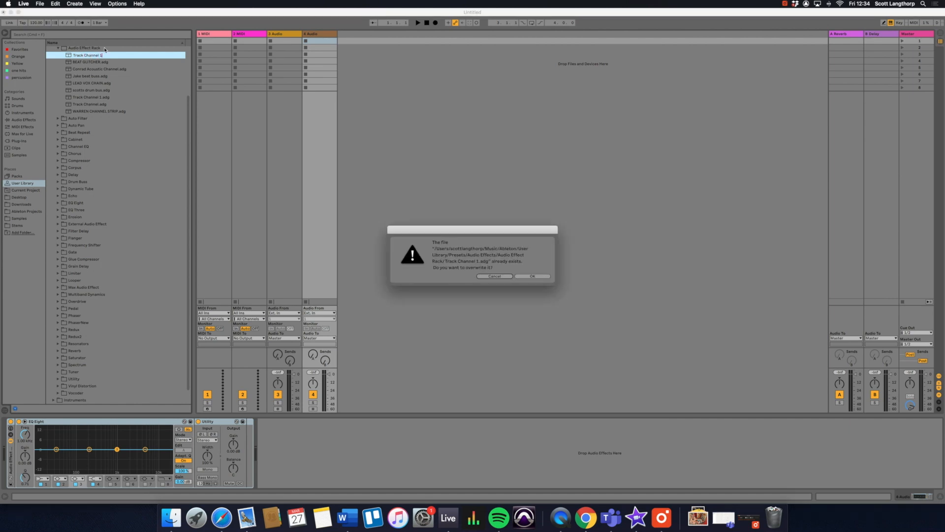
left_click(531, 276)
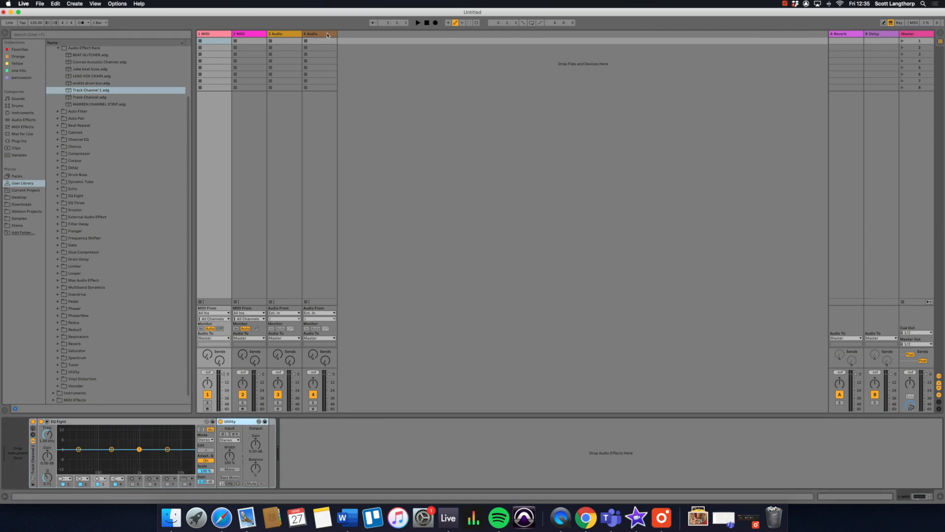
Save the 4 Audio track as the default audio track and insert a fifth audio track.
left_click(312, 34)
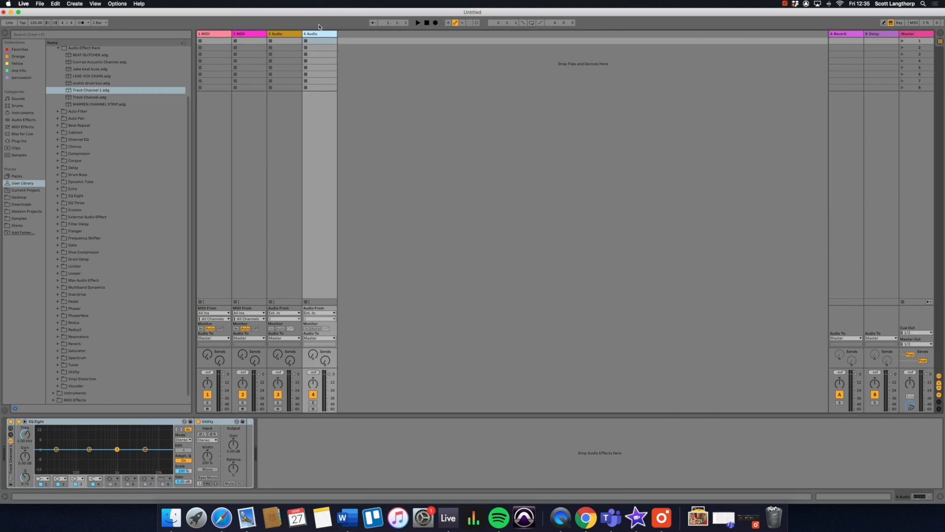
right_click(313, 34)
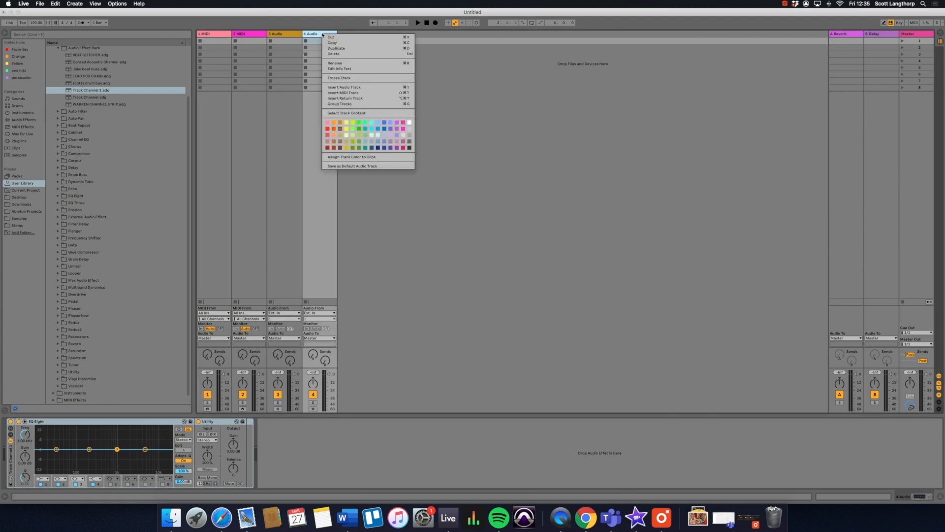
mouse_move(345, 167)
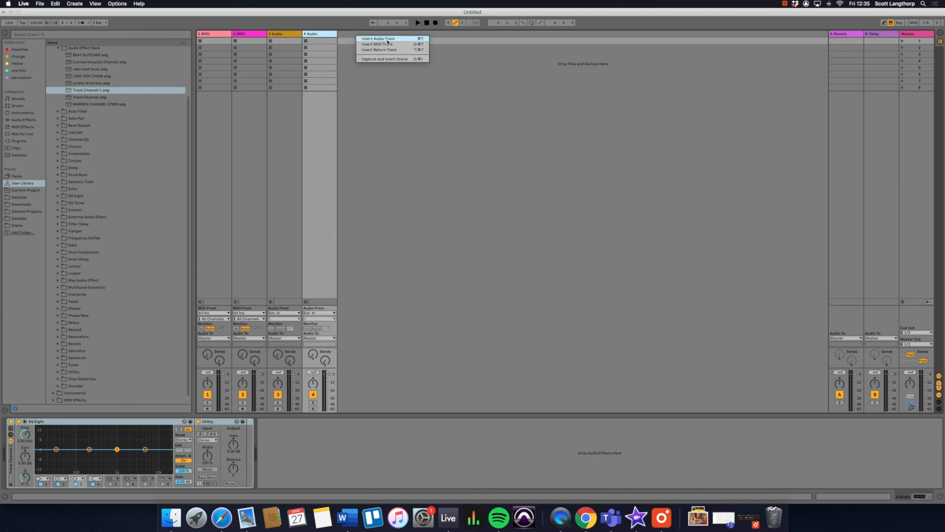
left_click(378, 39)
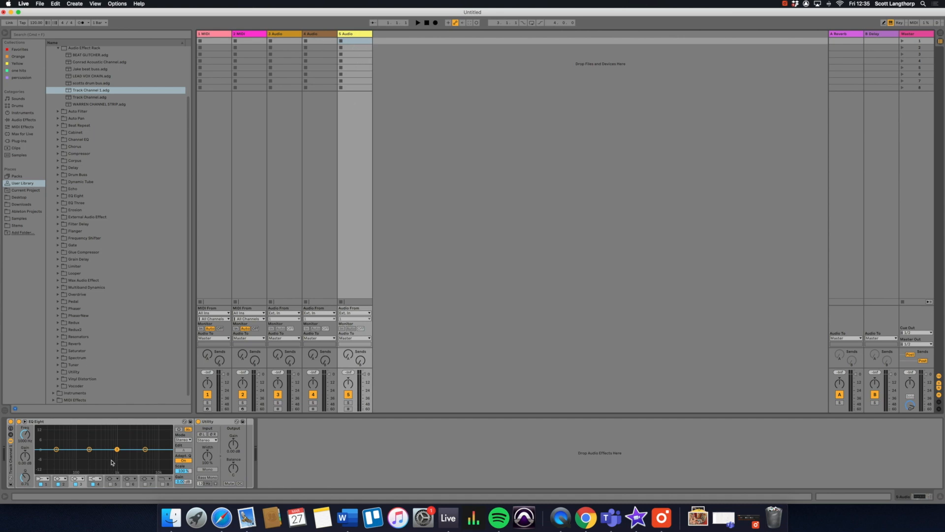
mouse_move(397, 83)
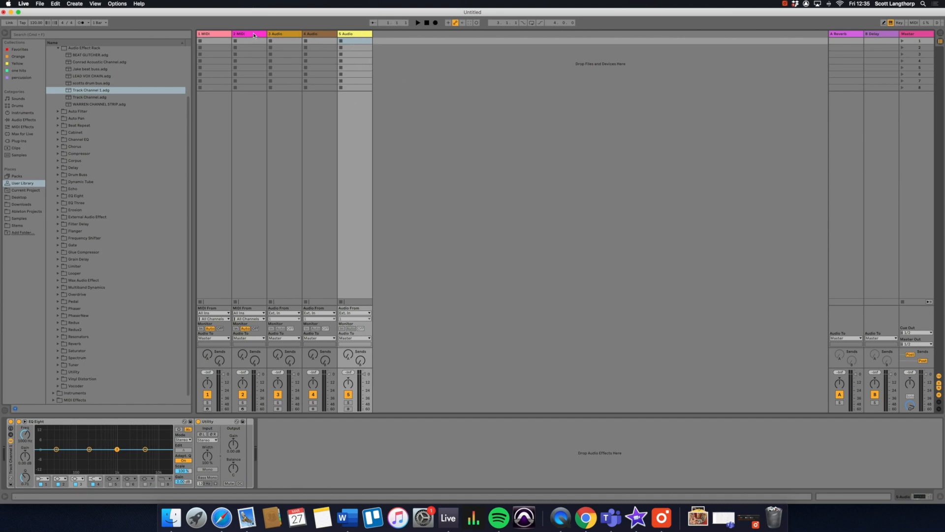
Save 2 MIDI as the default MIDI track and insert a sixth track, a MIDI track with the rack.
right_click(240, 33)
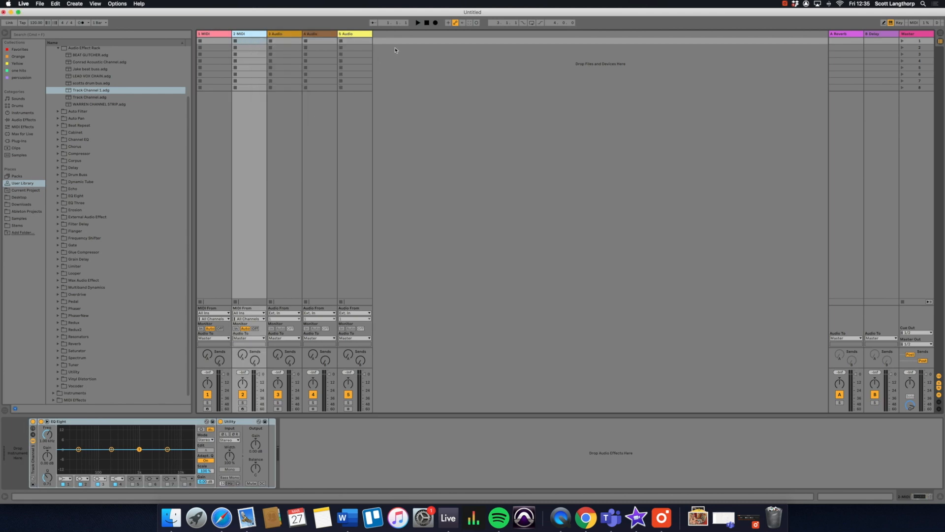
right_click(396, 51)
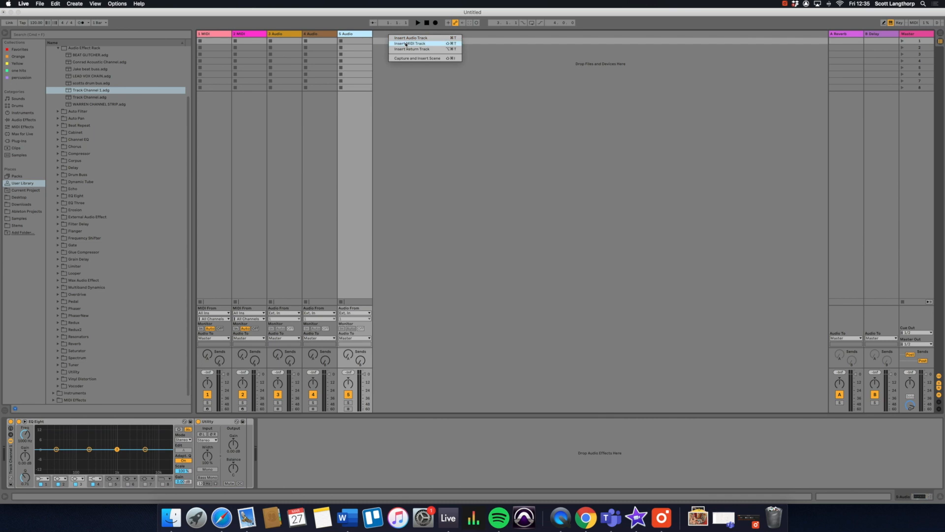
left_click(412, 43)
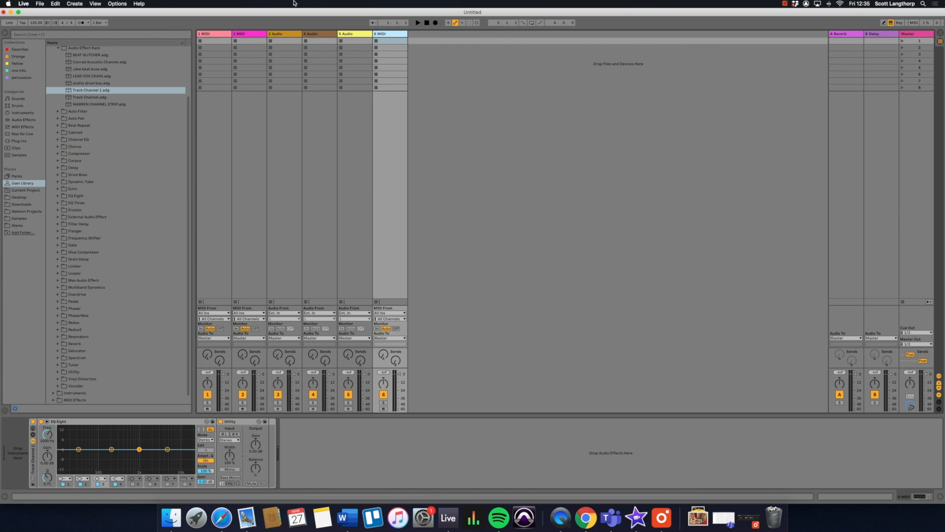
mouse_move(264, 156)
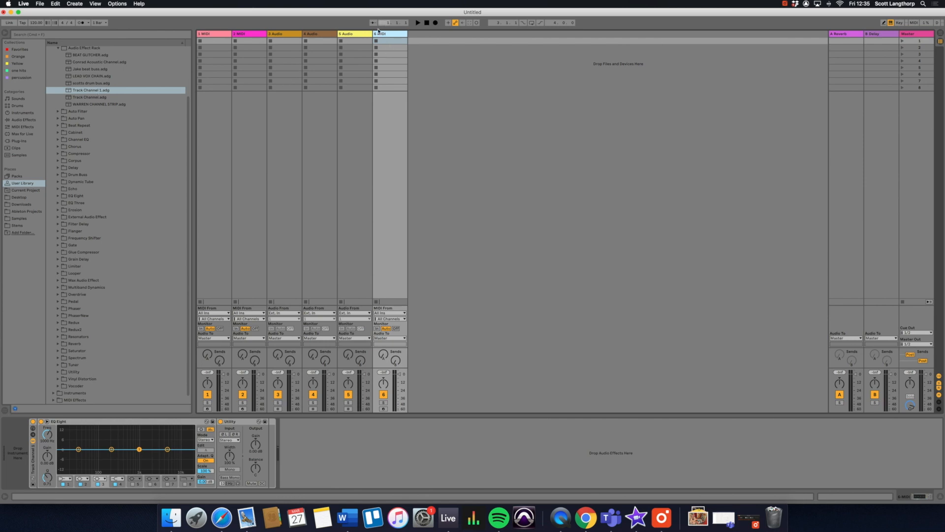
left_click(211, 33)
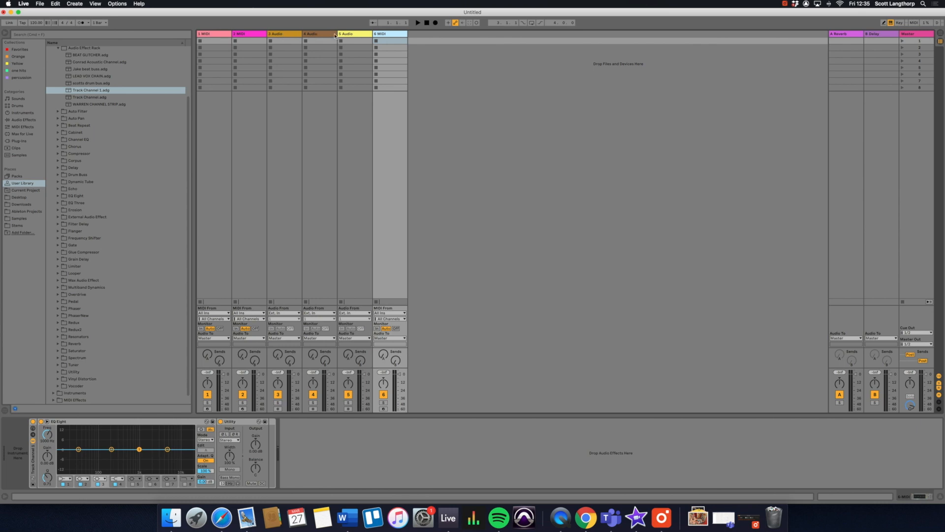
mouse_move(404, 423)
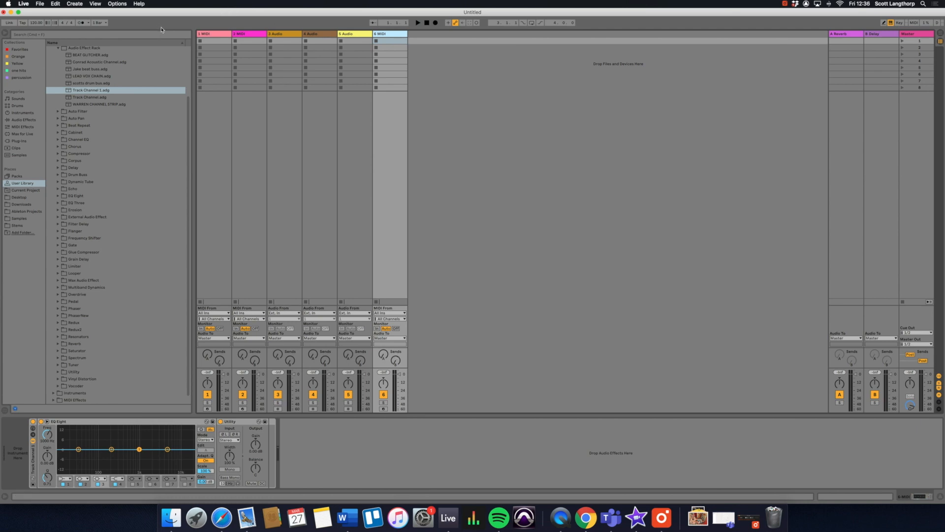
Reach Live's Preferences to save the current six-track set as the default set.
left_click(24, 3)
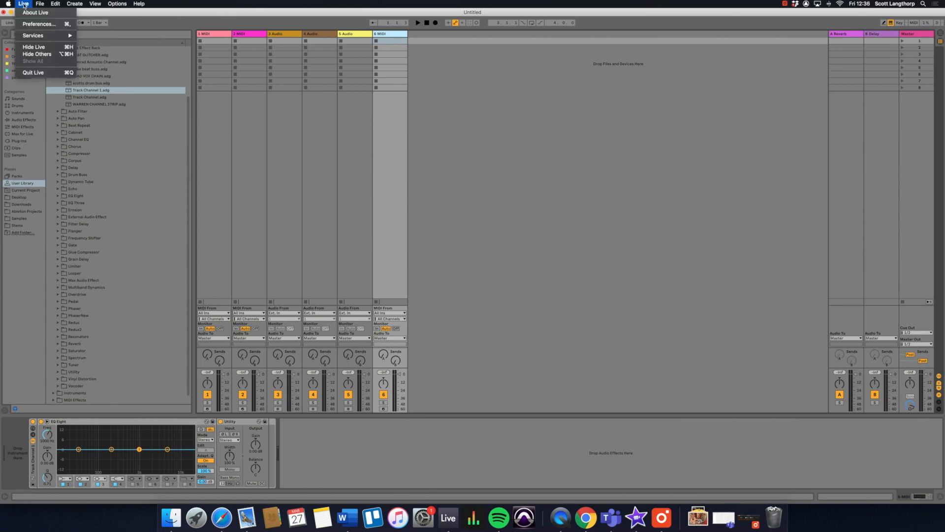
left_click(38, 24)
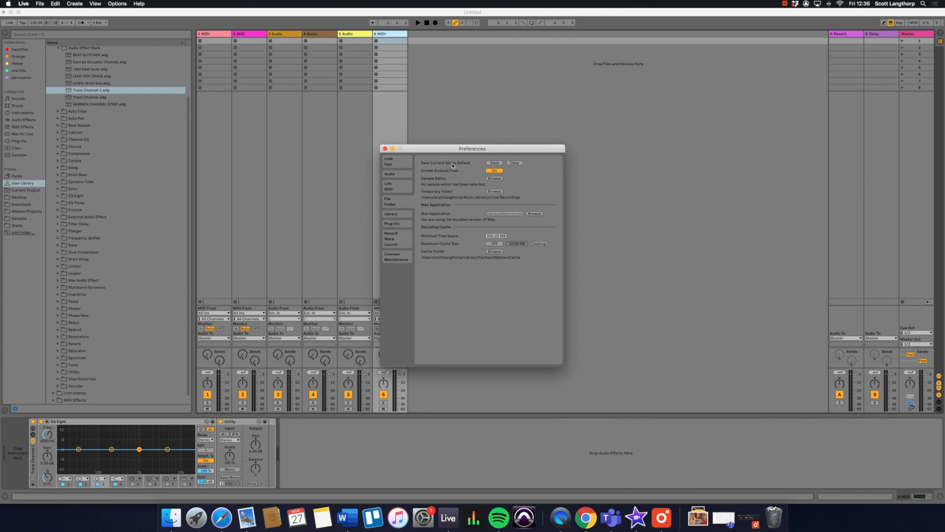
mouse_move(455, 96)
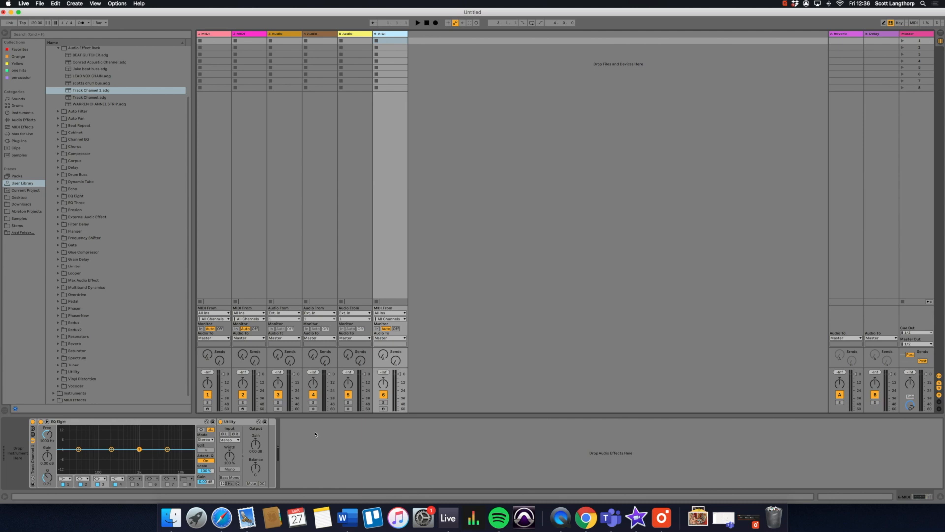
mouse_move(311, 430)
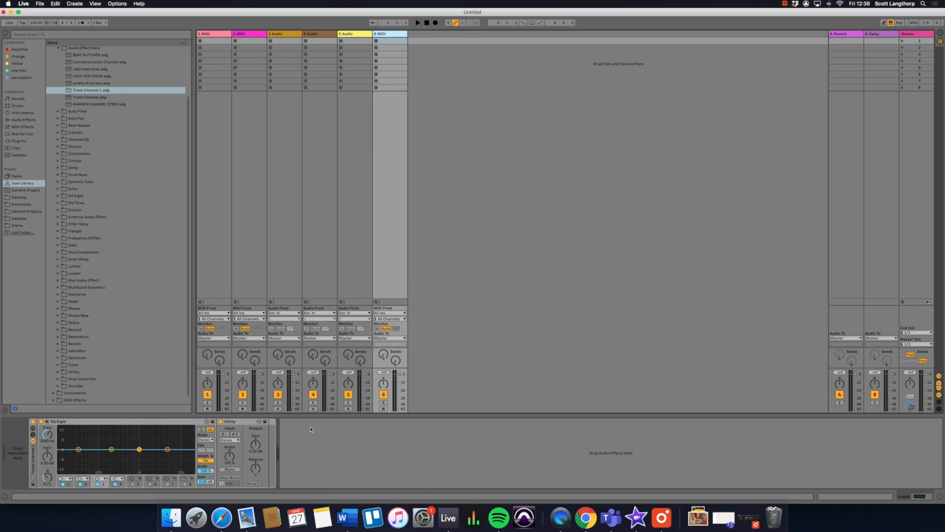
mouse_move(155, 239)
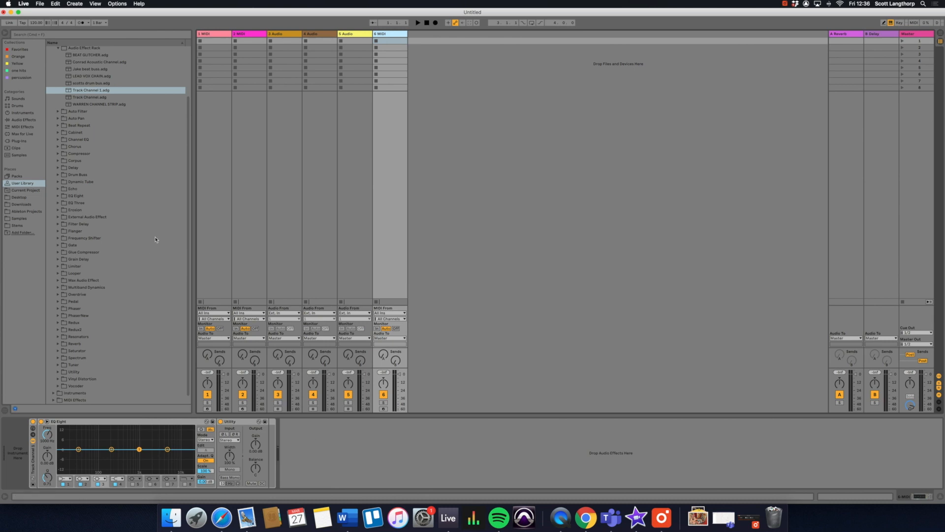